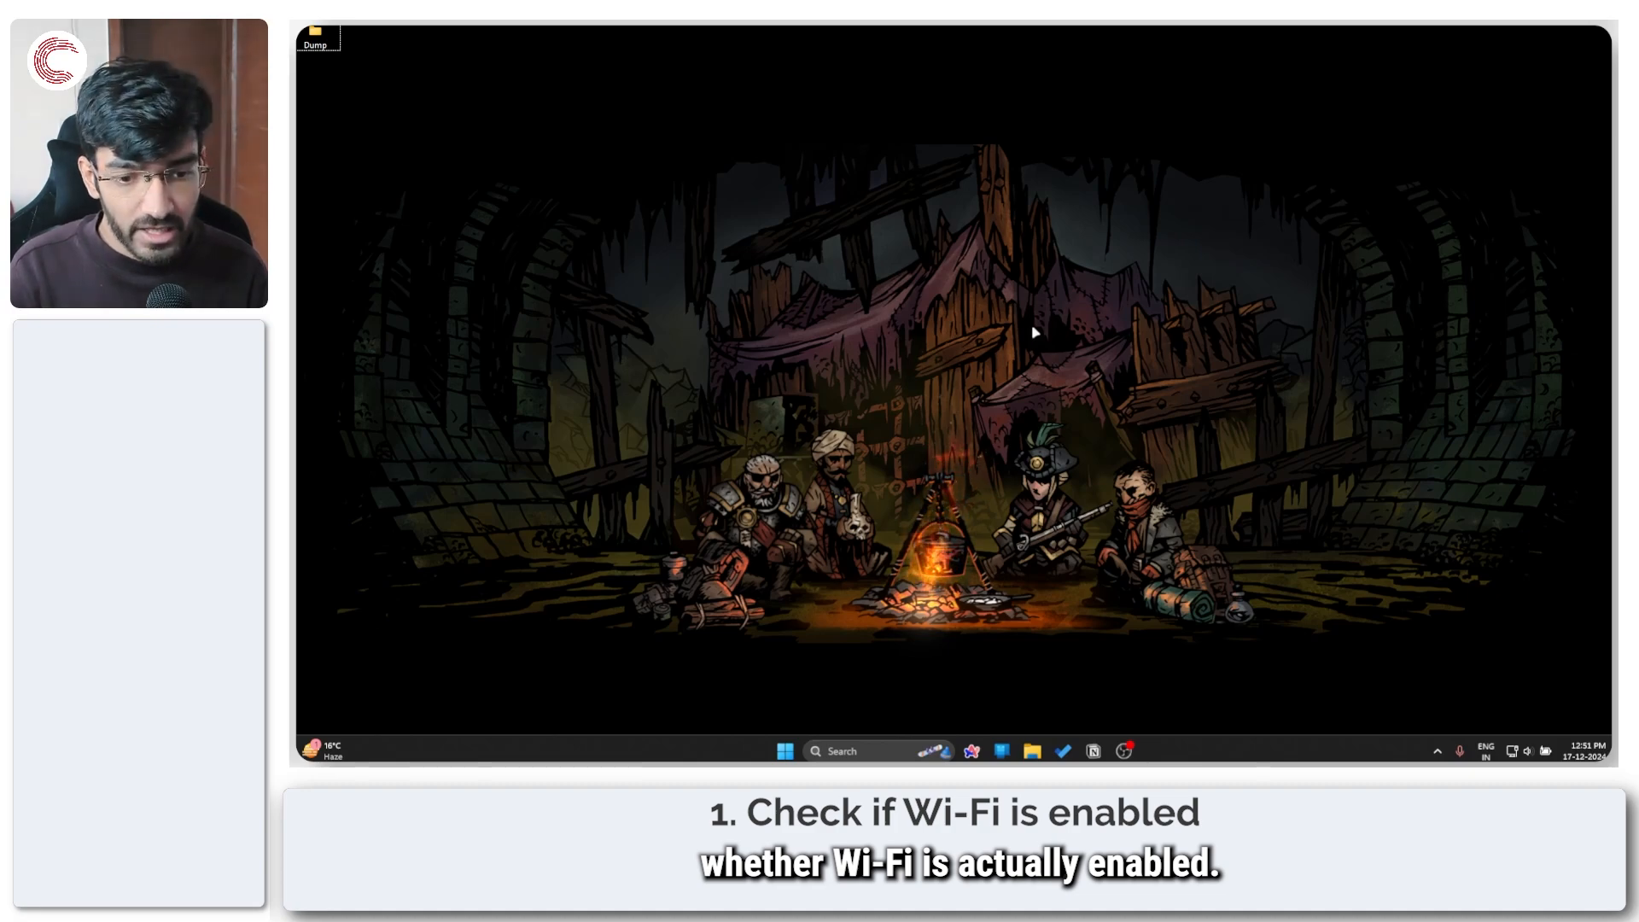
- Confirm the Wi-Fi toggle reads On under Network & internet in Settings (Win+I)
{"action": "key", "text": "Win+i"}
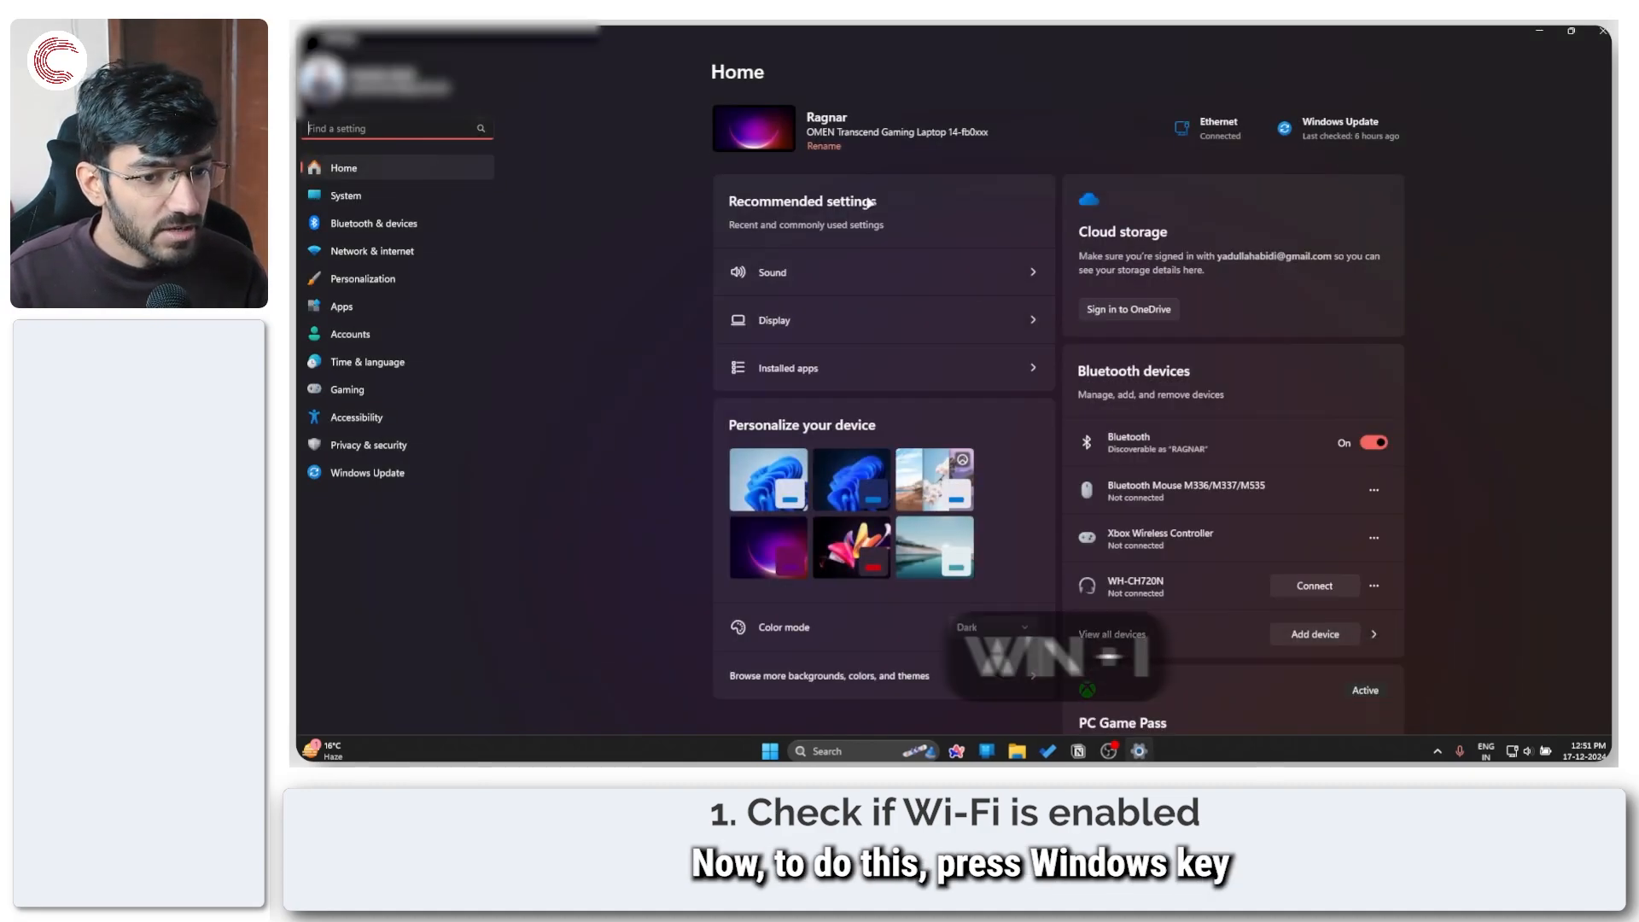
{"action": "key", "text": "Win+I"}
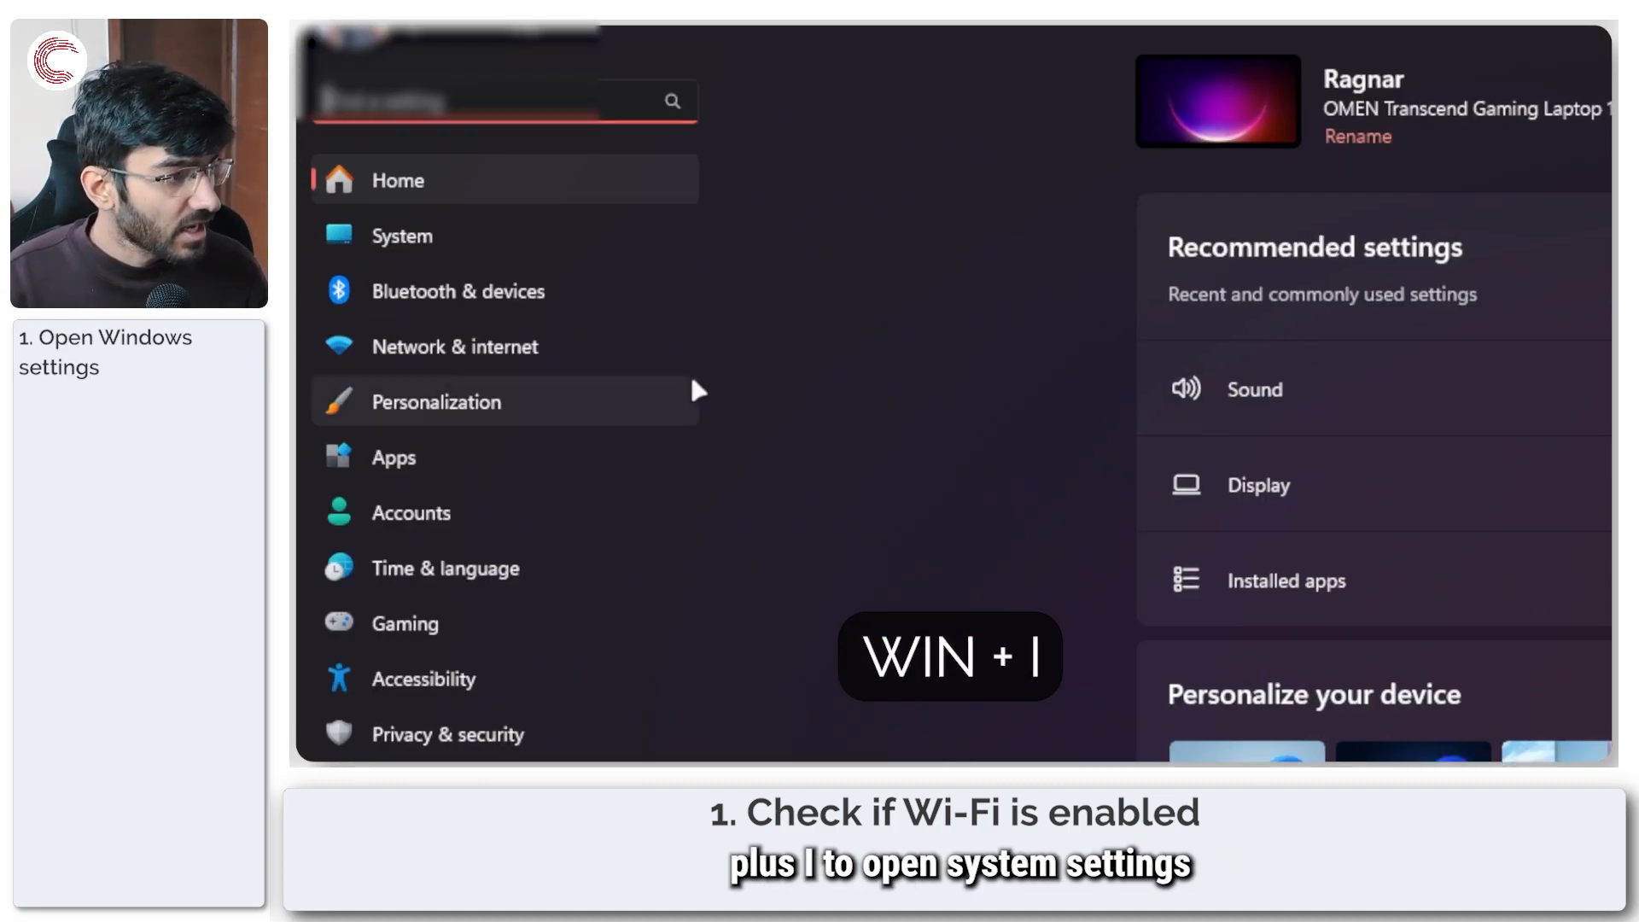
{"action": "left_click", "coordinate": [455, 347]}
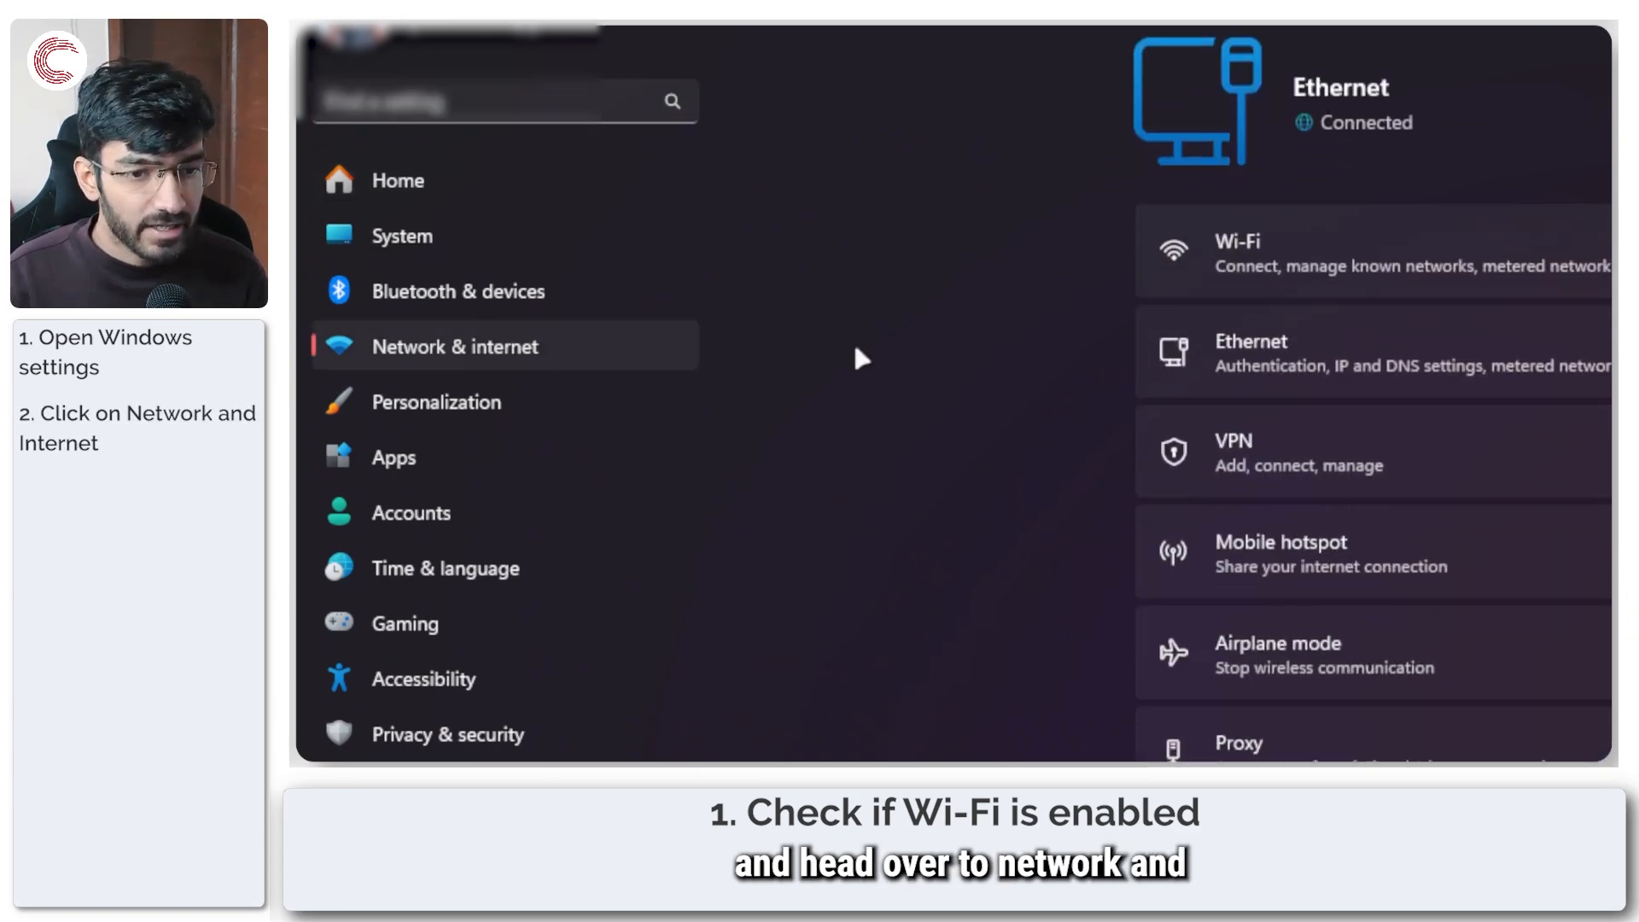
{"action": "left_click", "coordinate": [455, 346]}
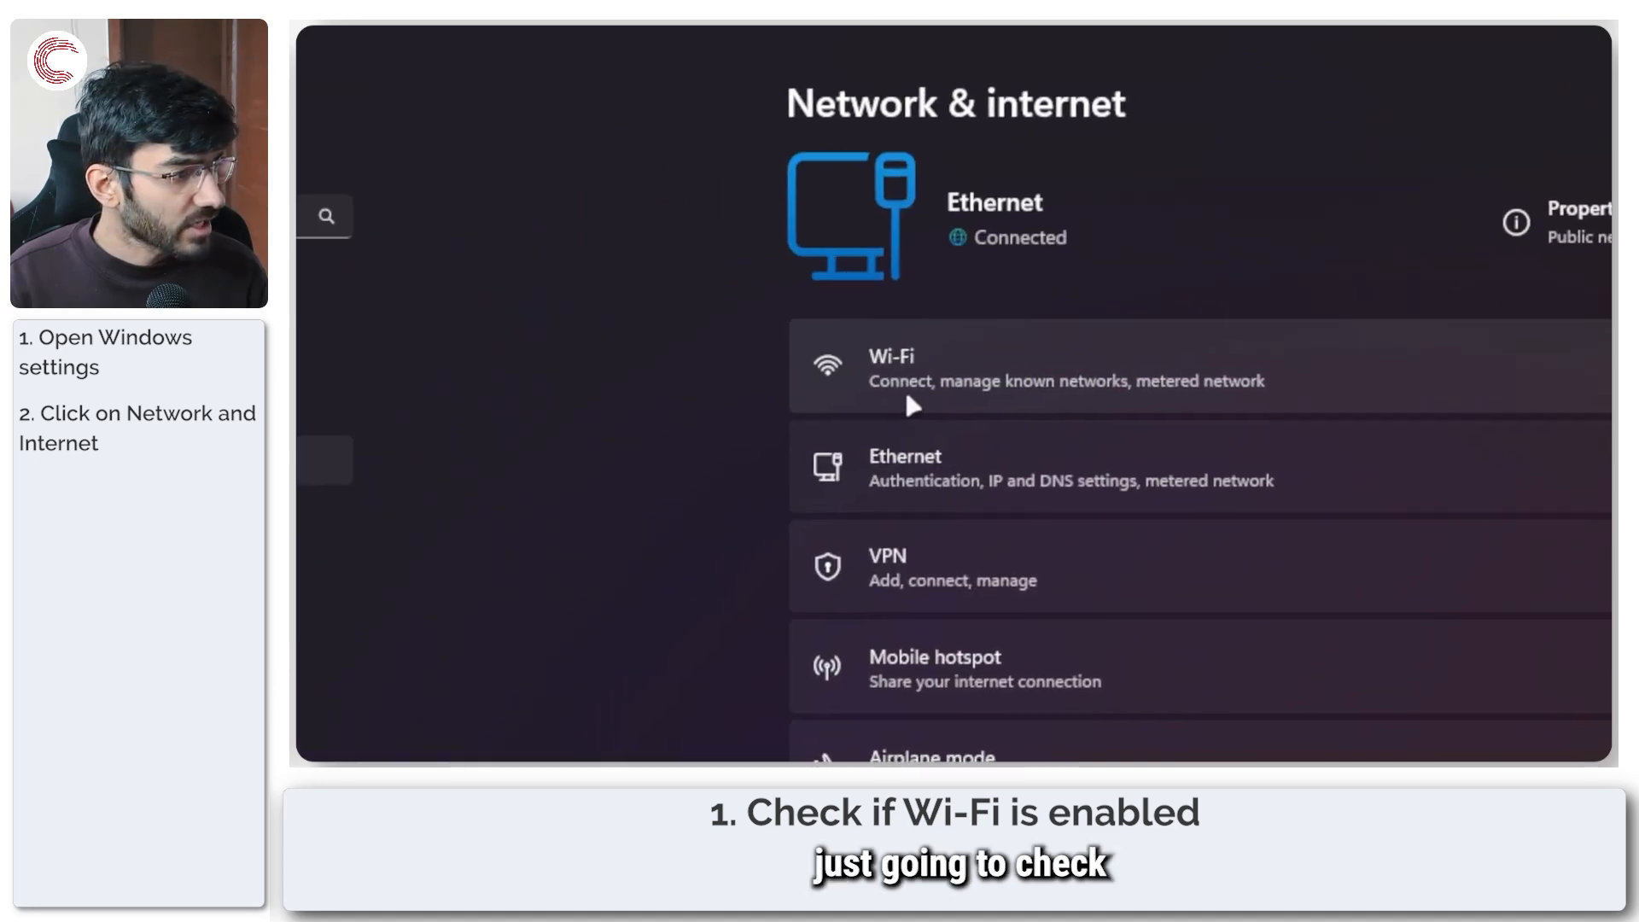
{"action": "left_click", "coordinate": [1045, 369]}
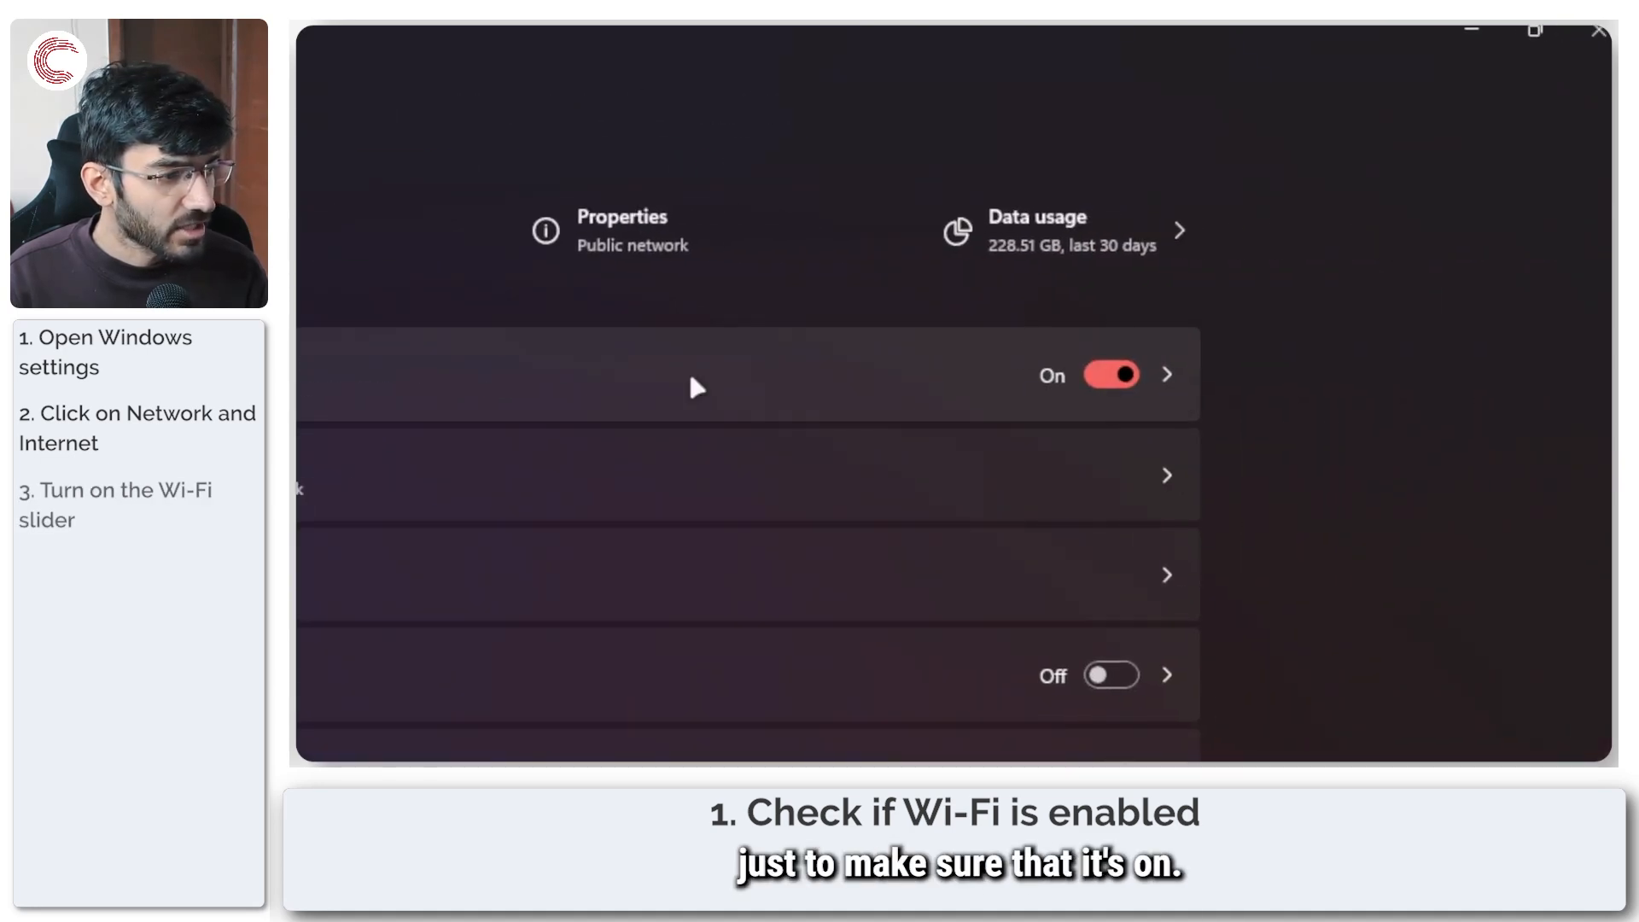
{"action": "scroll", "scroll_direction": "down", "scroll_amount": 3}
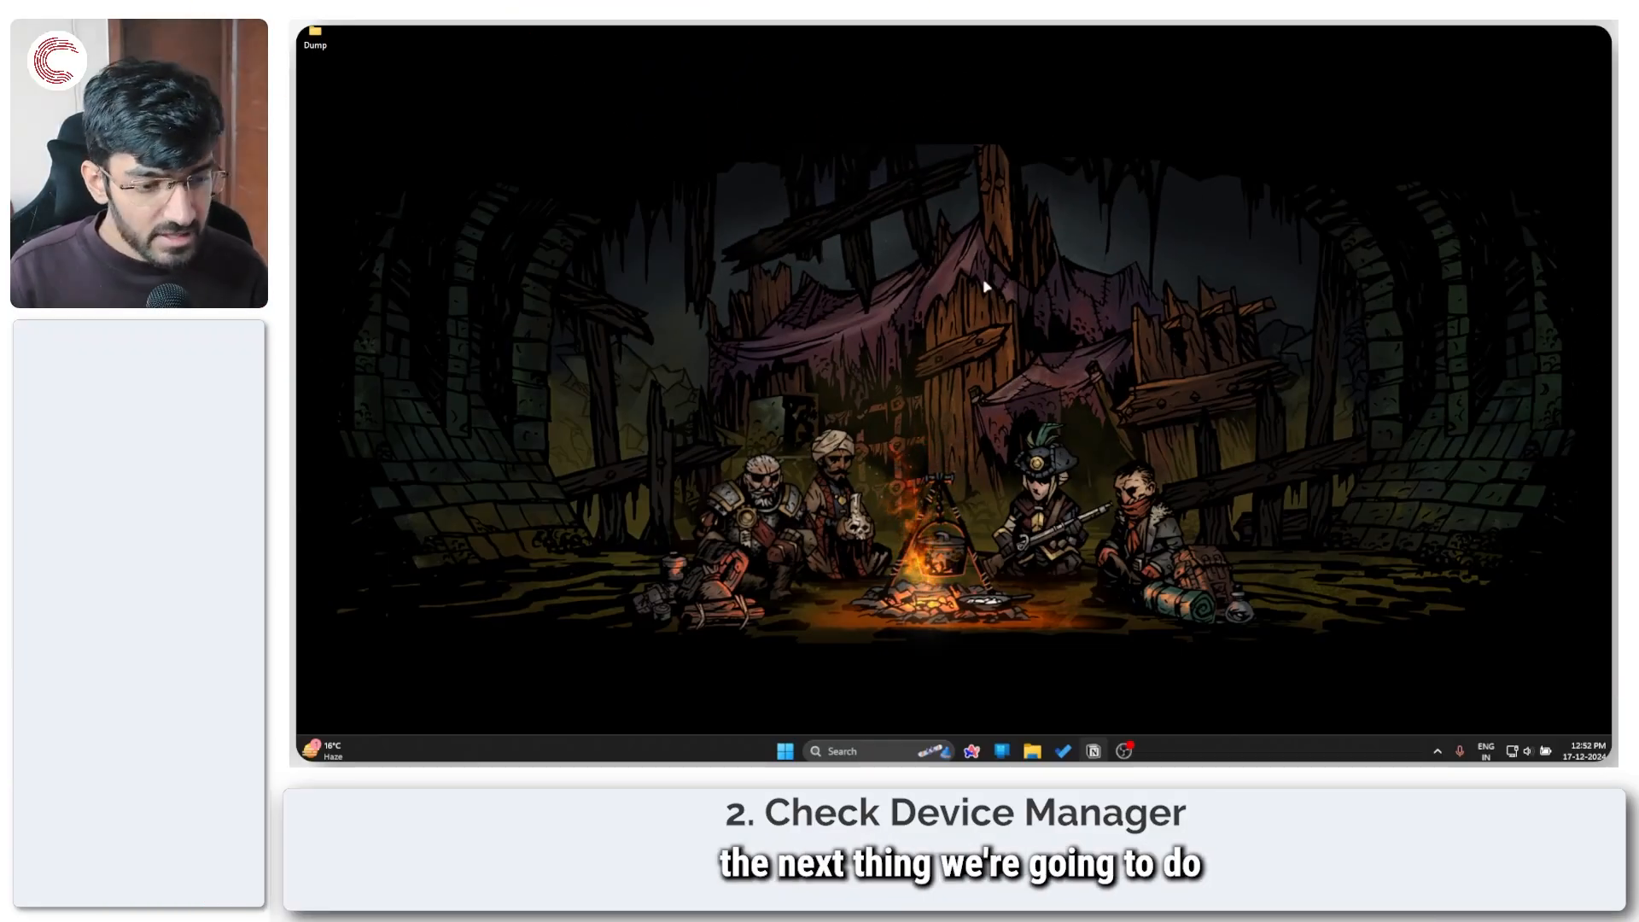
- Launch Device Manager from the Win+X quick-link menu
{"action": "key", "text": "Win+x"}
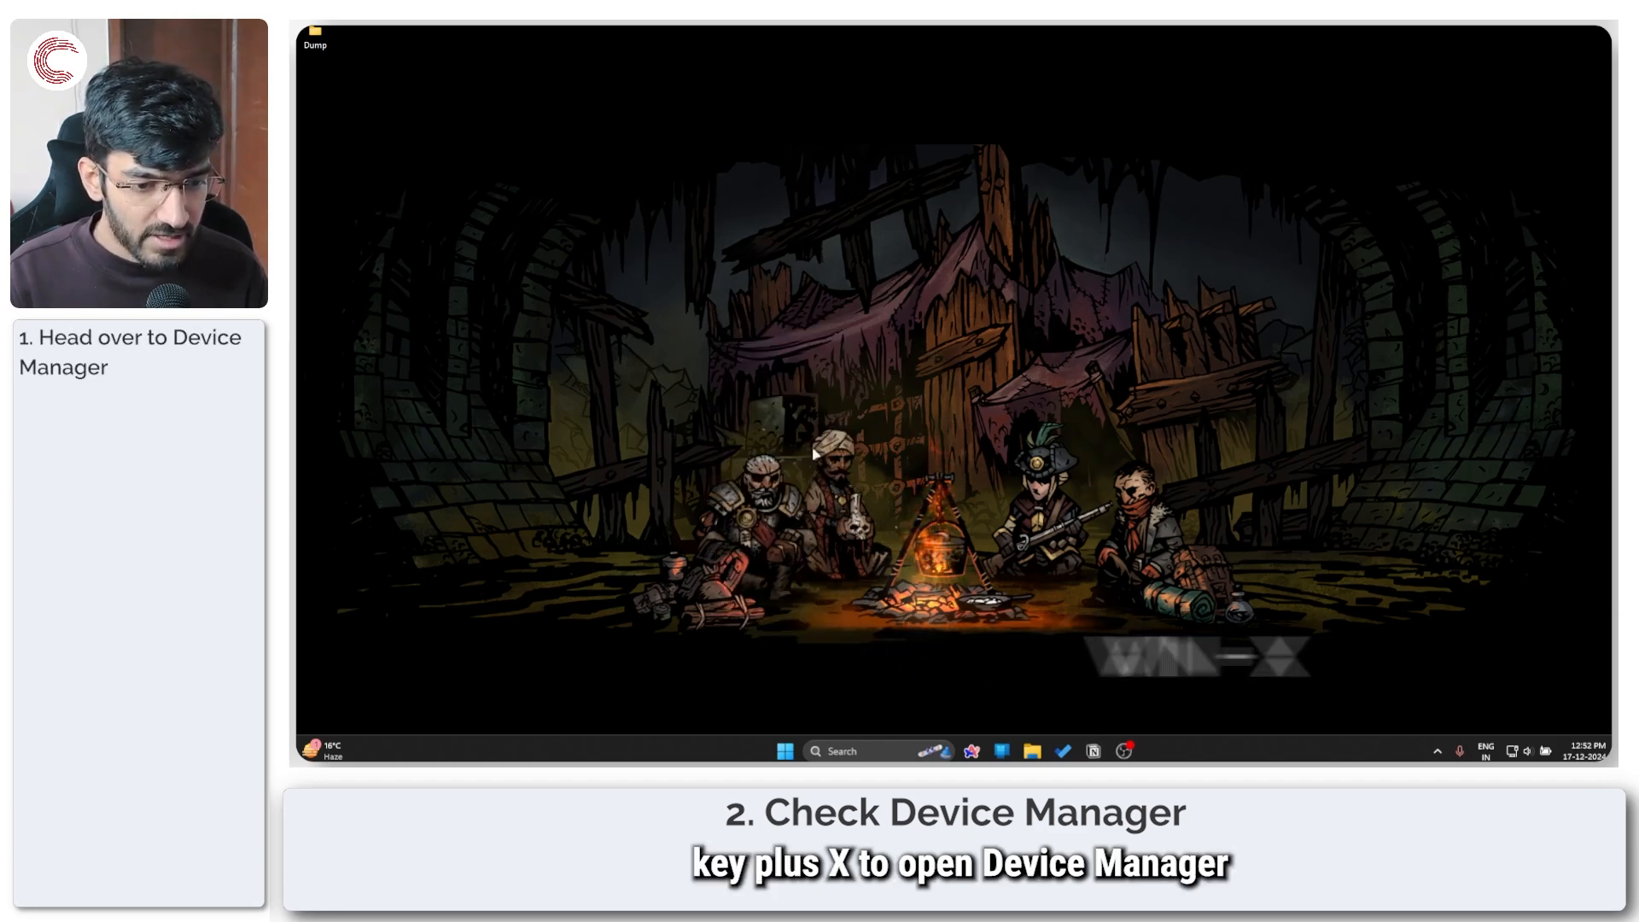
{"action": "key", "text": "Win+X"}
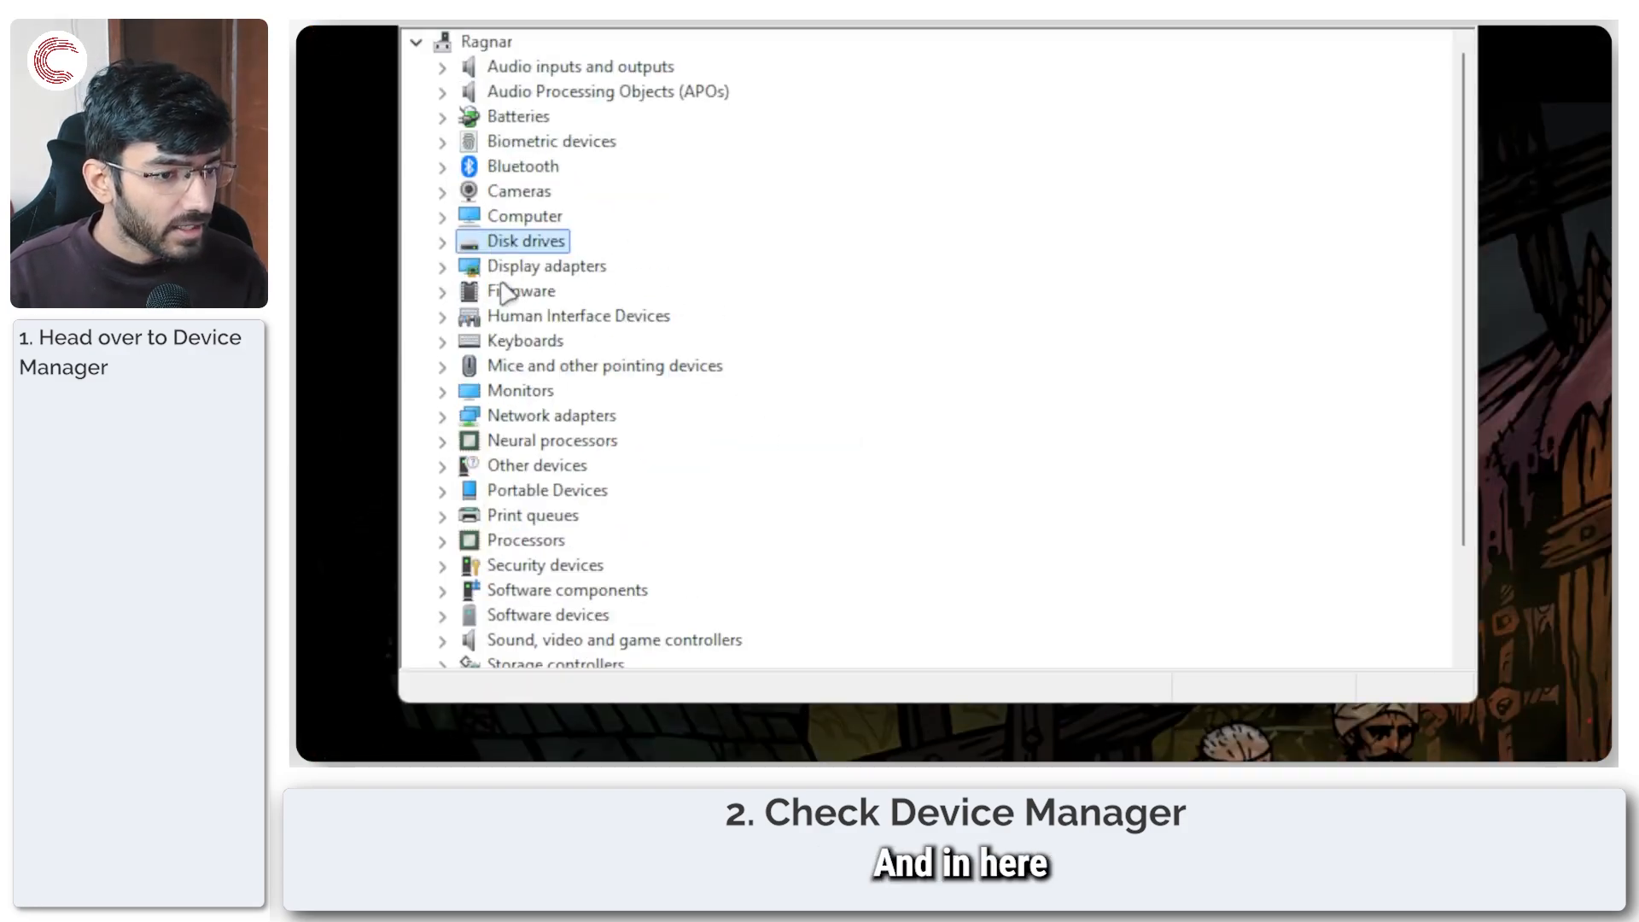
- Expand Network adapters and bring up the context menu for the Intel Wi-Fi 6E AX211 adapter
{"action": "scroll", "scroll_direction": "down", "scroll_amount": 3}
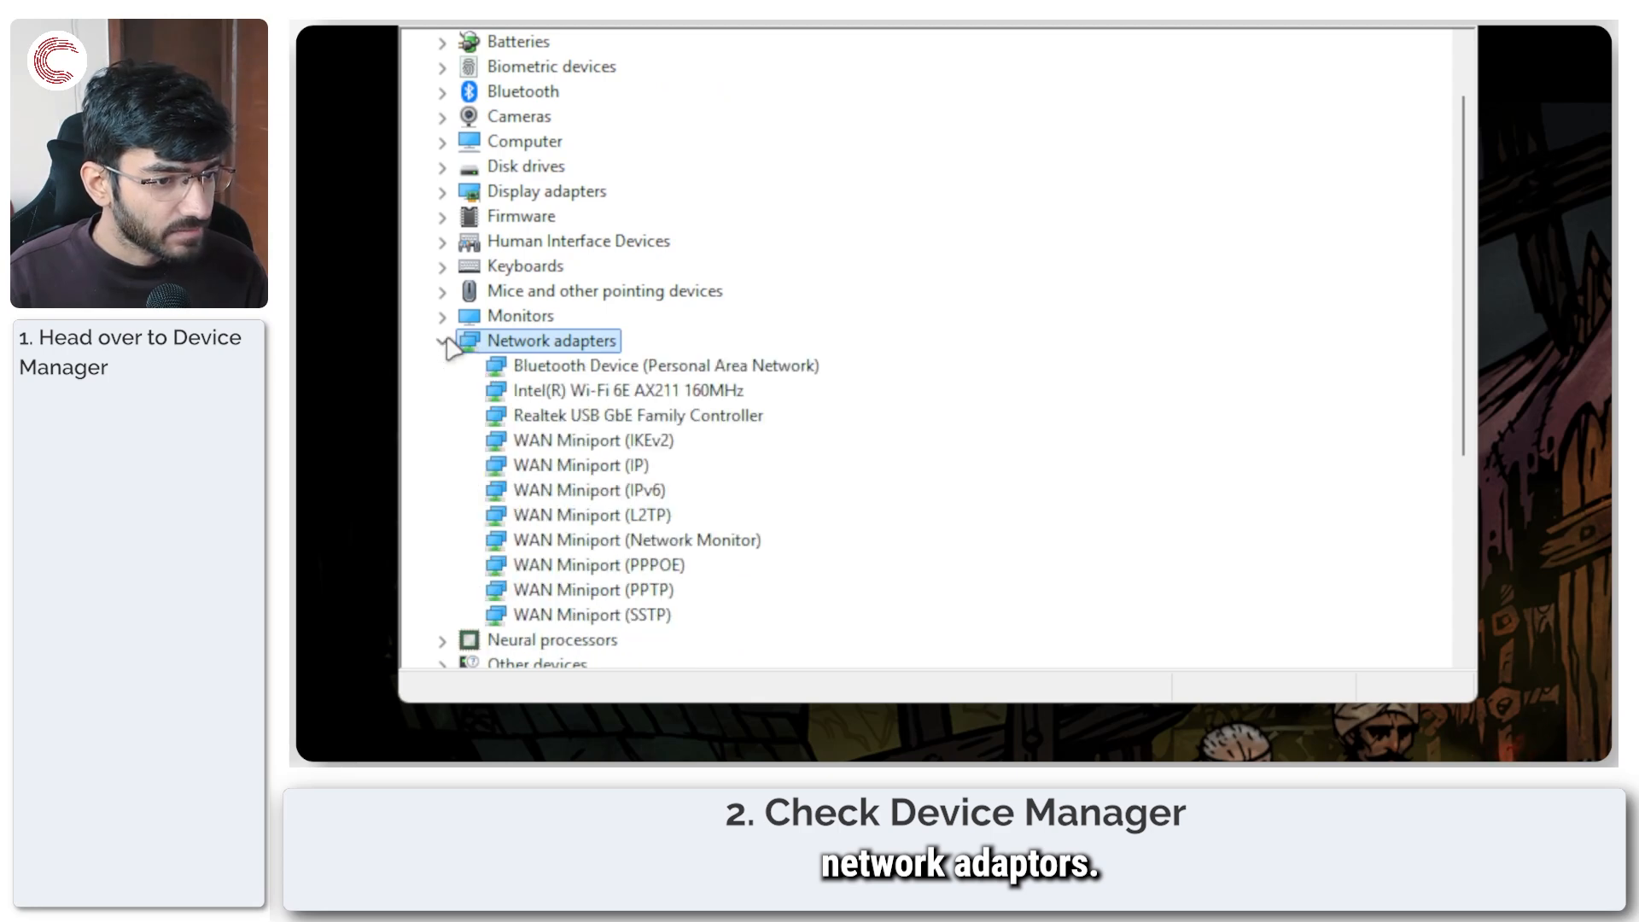
{"action": "left_click", "coordinate": [615, 389]}
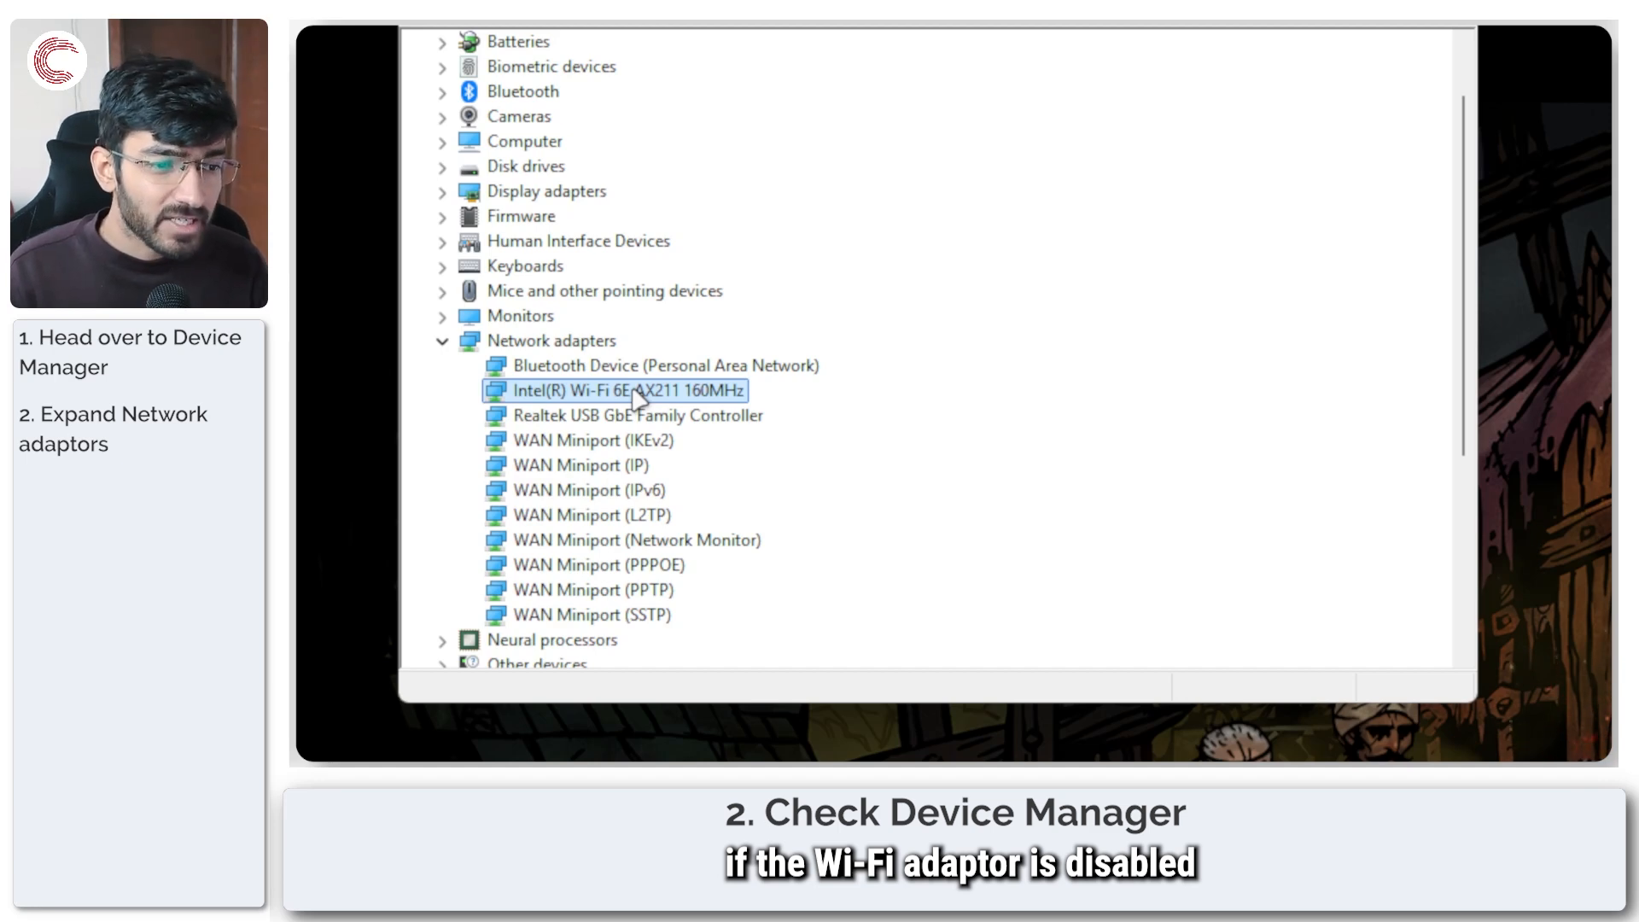
{"action": "right_click", "coordinate": [614, 389]}
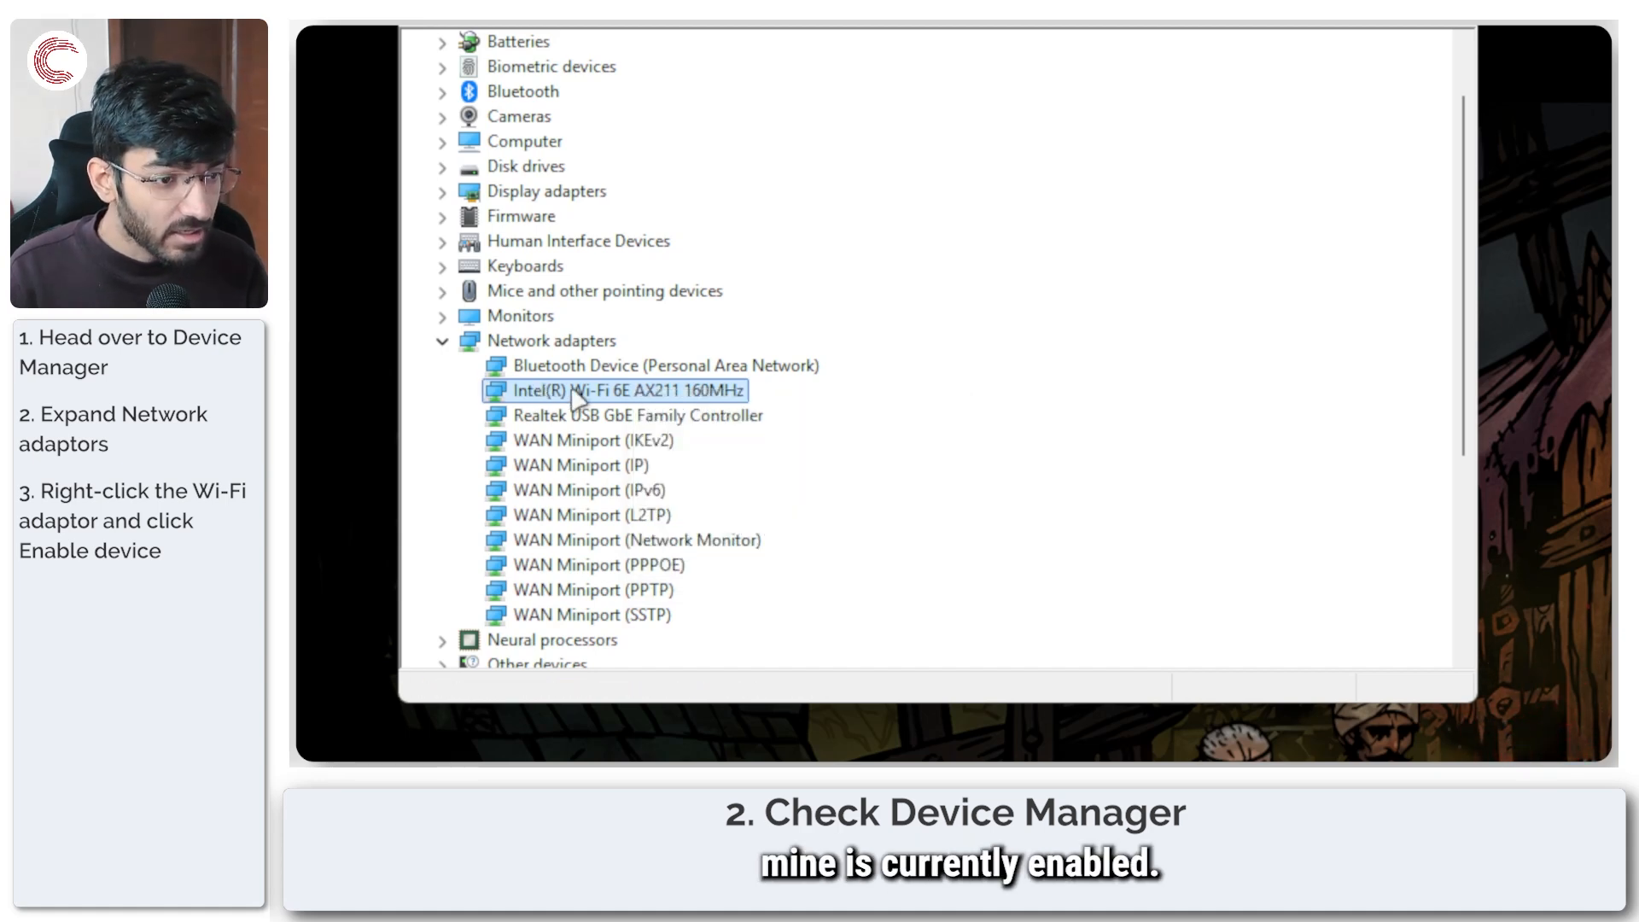
{"action": "right_click", "coordinate": [615, 389]}
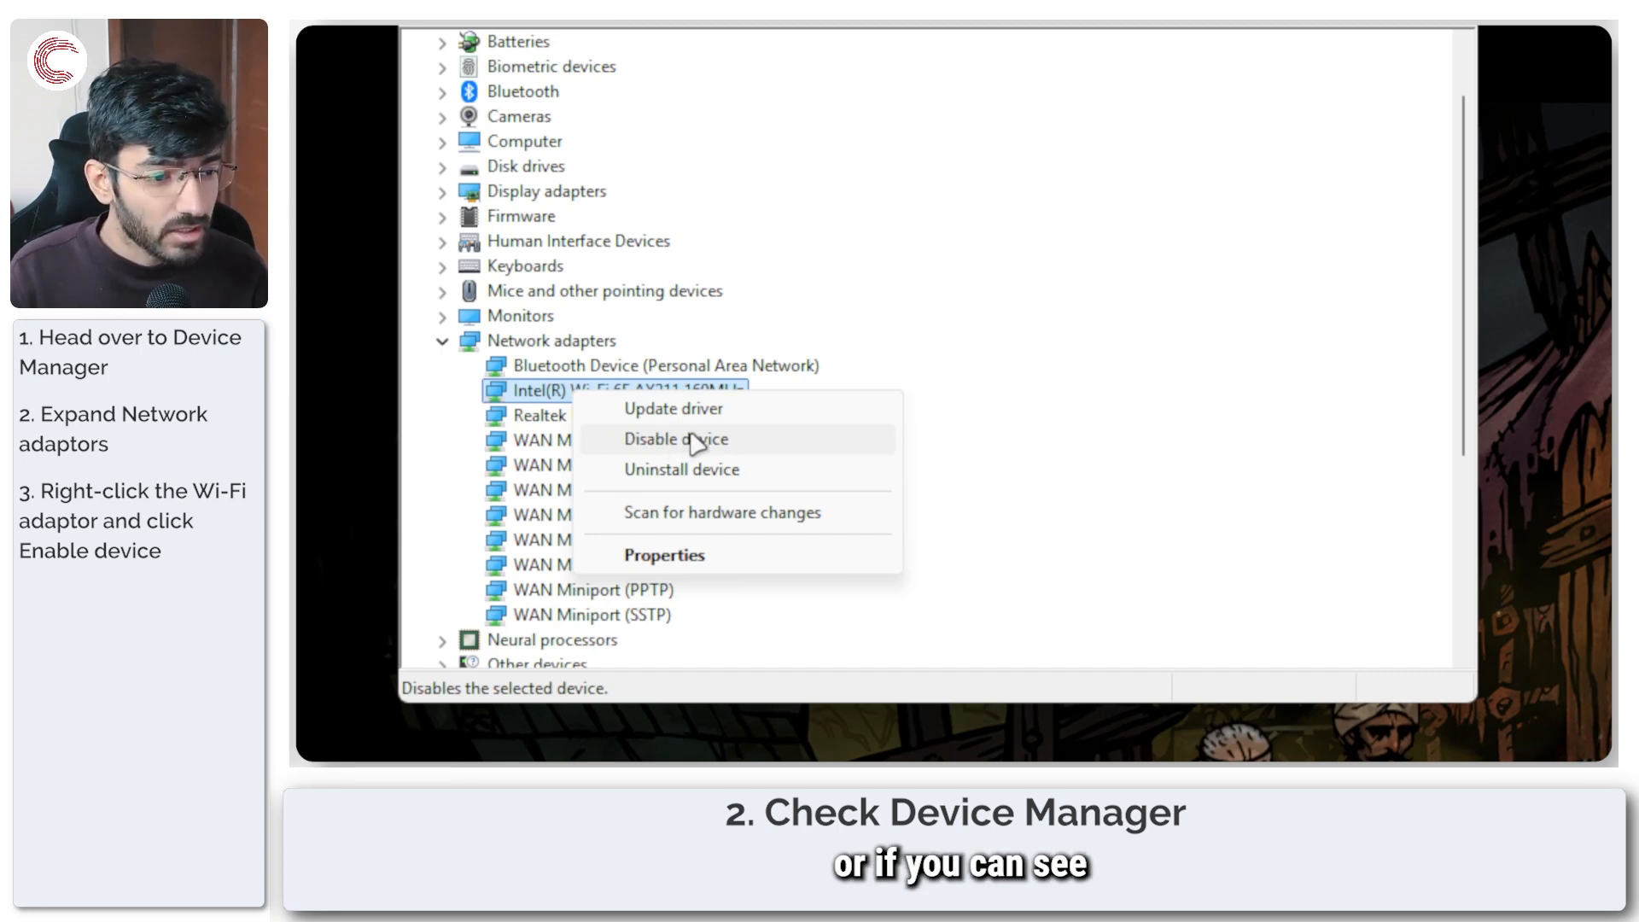
{"action": "mouse_move", "coordinate": [684, 444]}
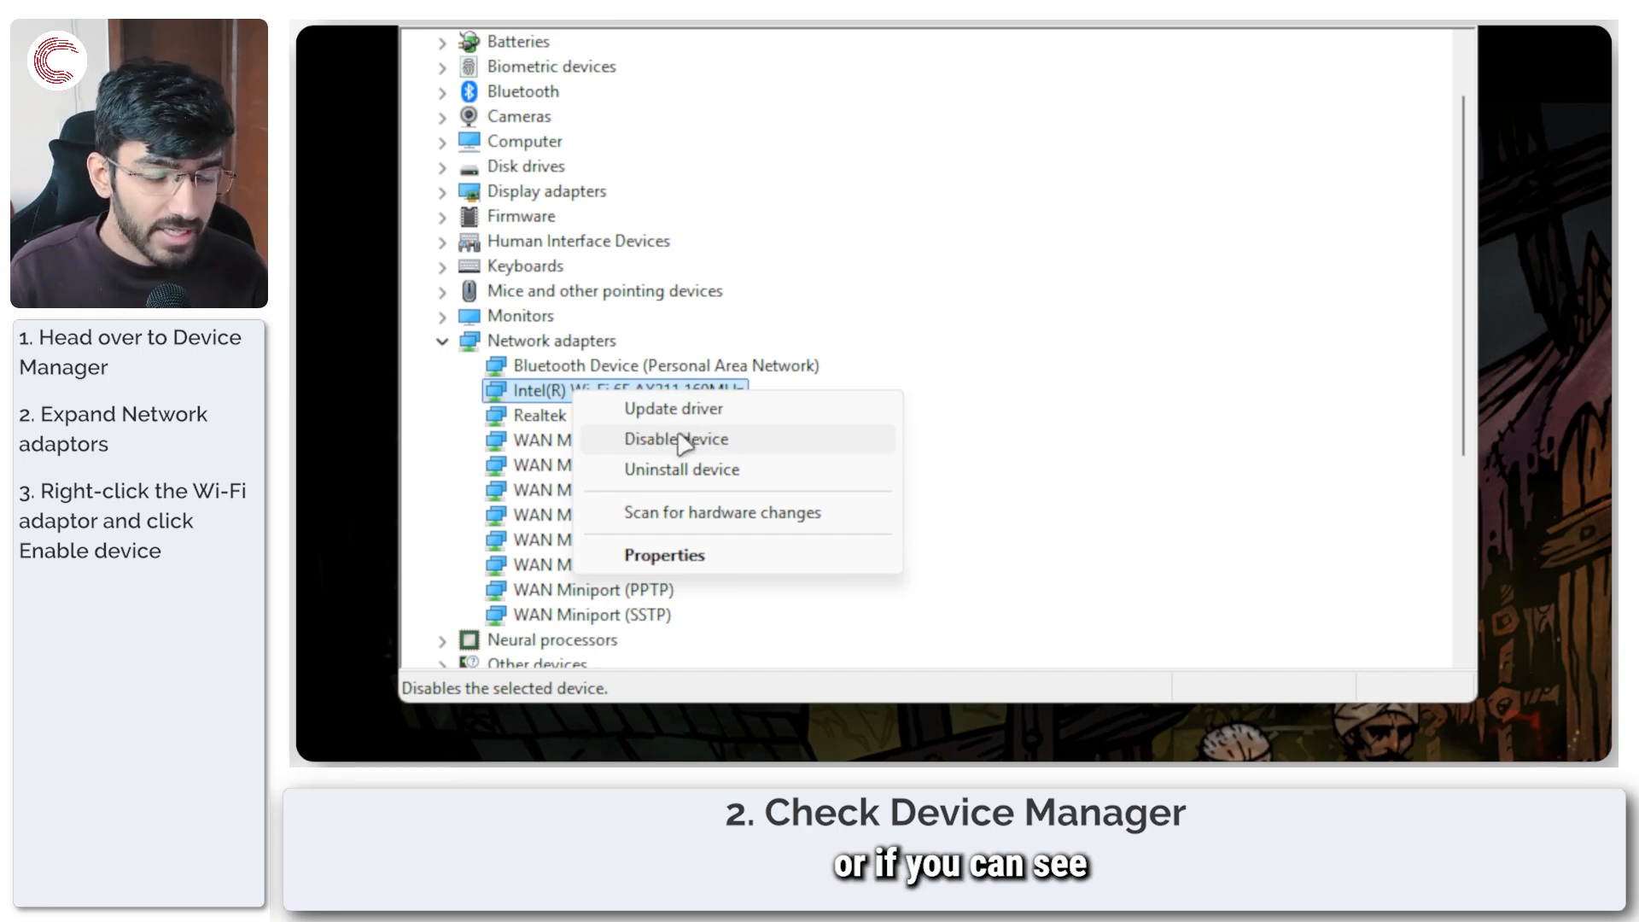
{"action": "mouse_move", "coordinate": [672, 408]}
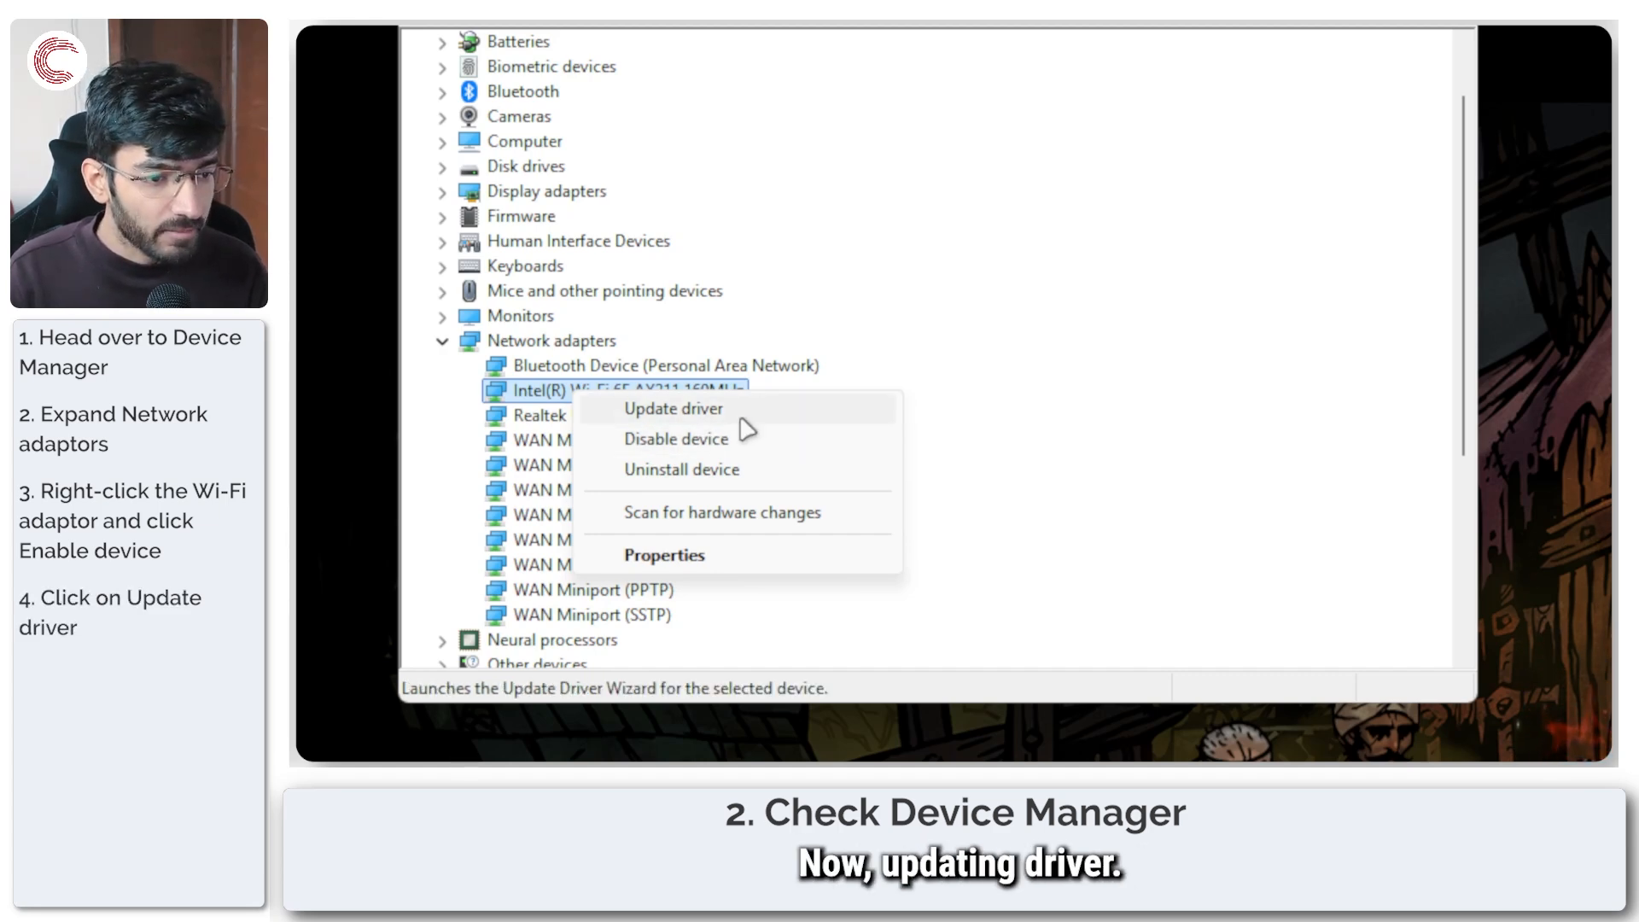
- Update the Intel Wi-Fi 6E AX211 driver with an automatic driver search
{"action": "left_click", "coordinate": [672, 408]}
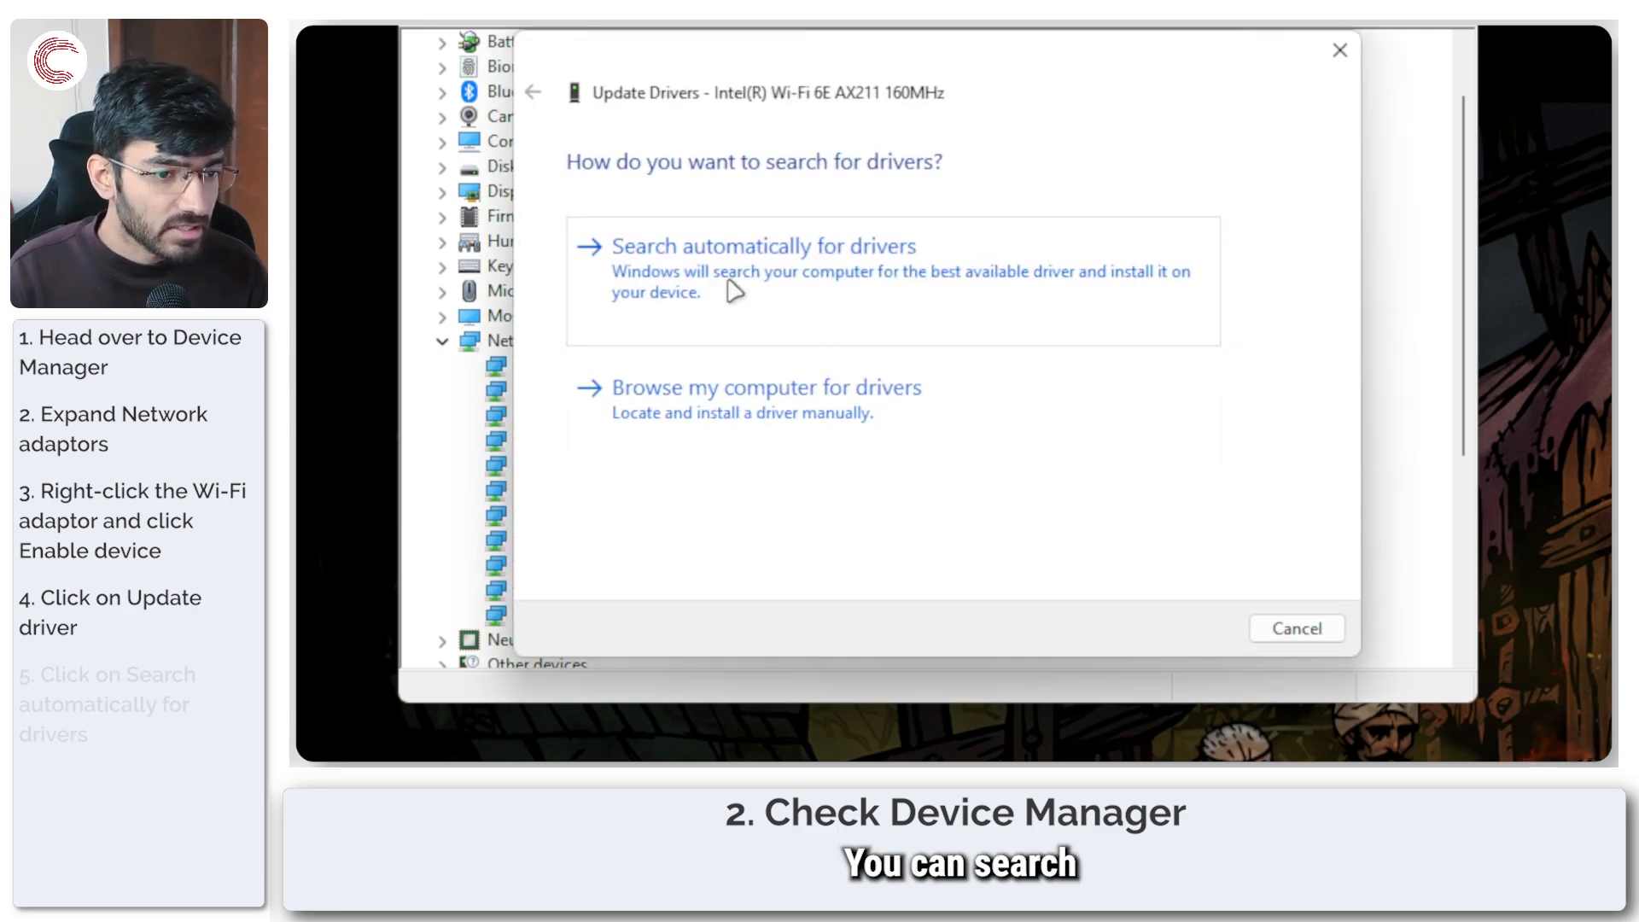
{"action": "left_click", "coordinate": [765, 246]}
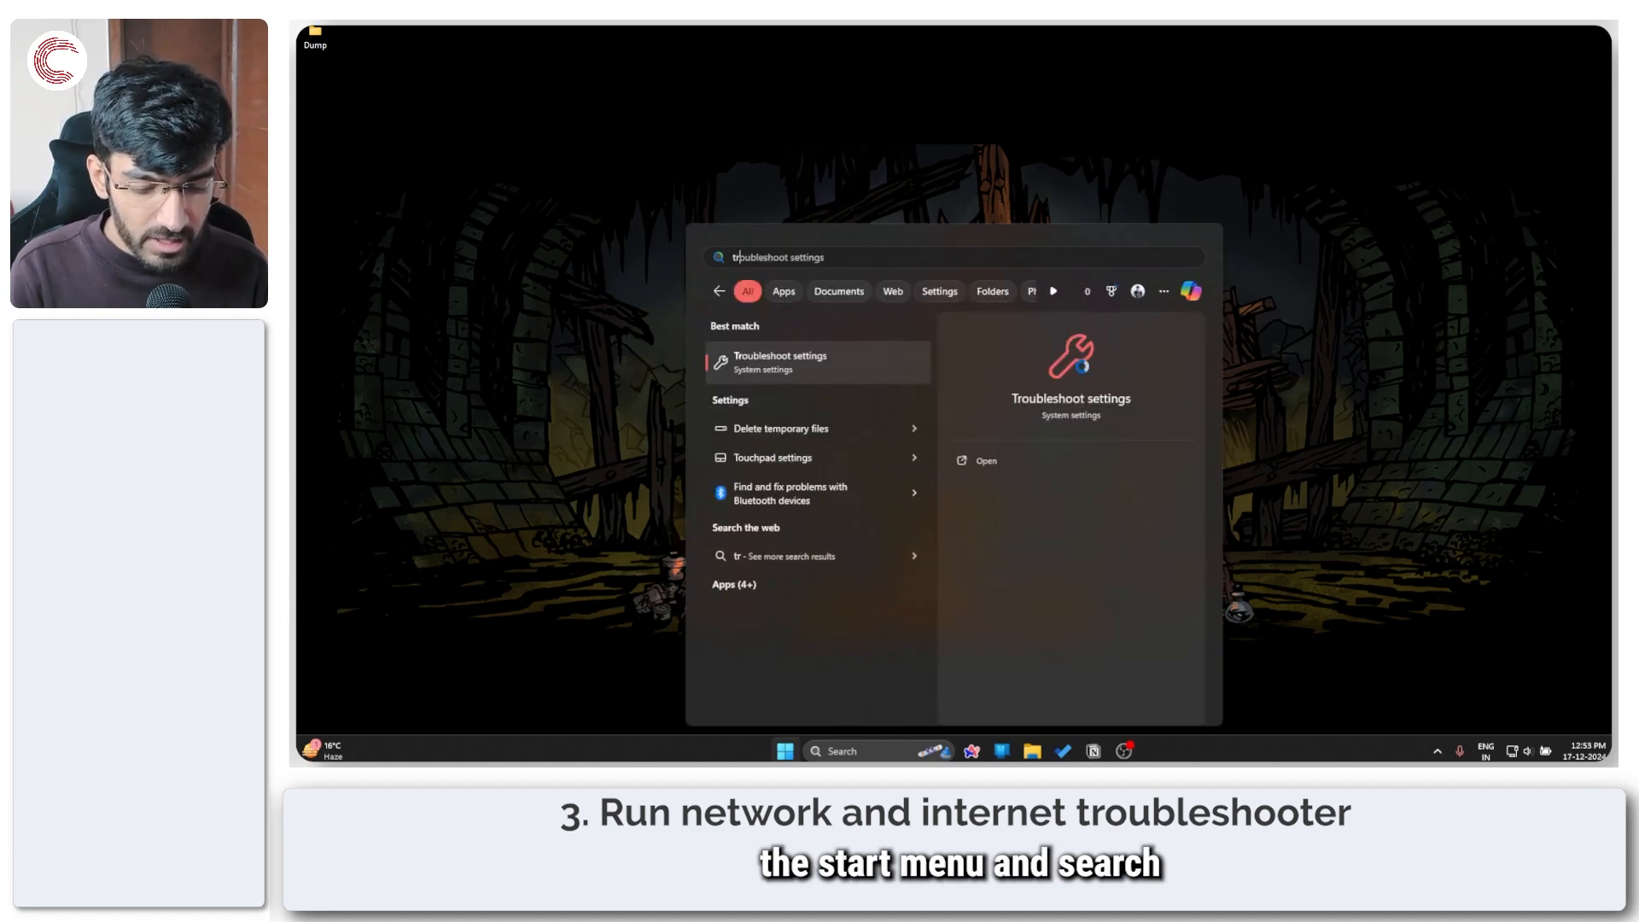
- Search Start for 'trouble' and launch Troubleshoot settings from the best match
{"action": "type", "text": "trouble"}
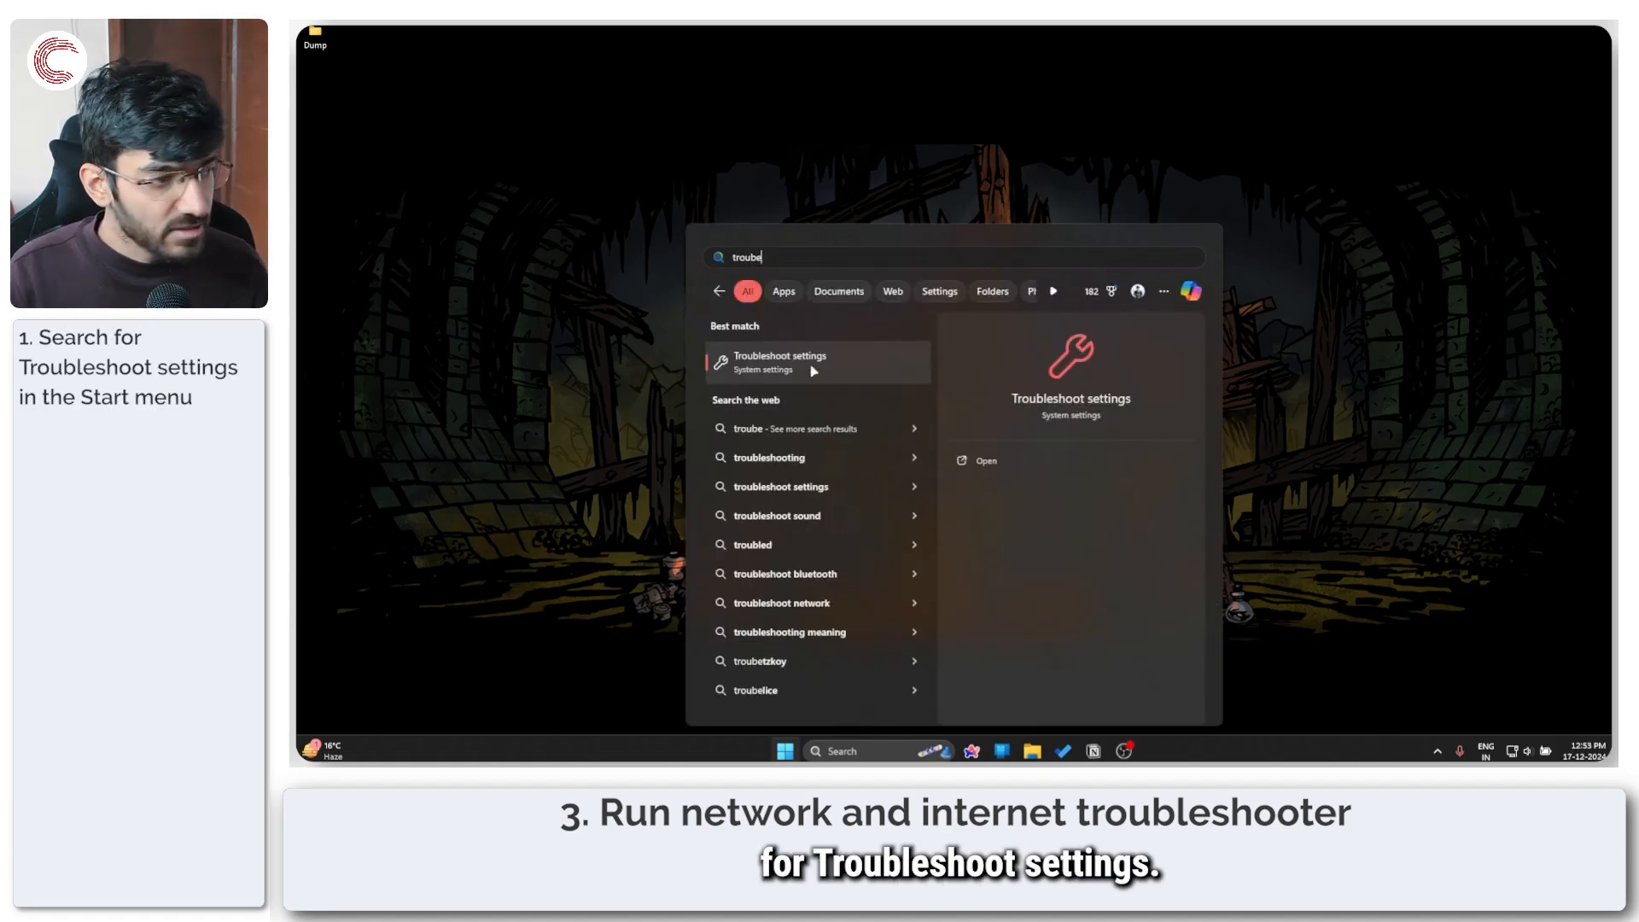
{"action": "left_click", "coordinate": [778, 362]}
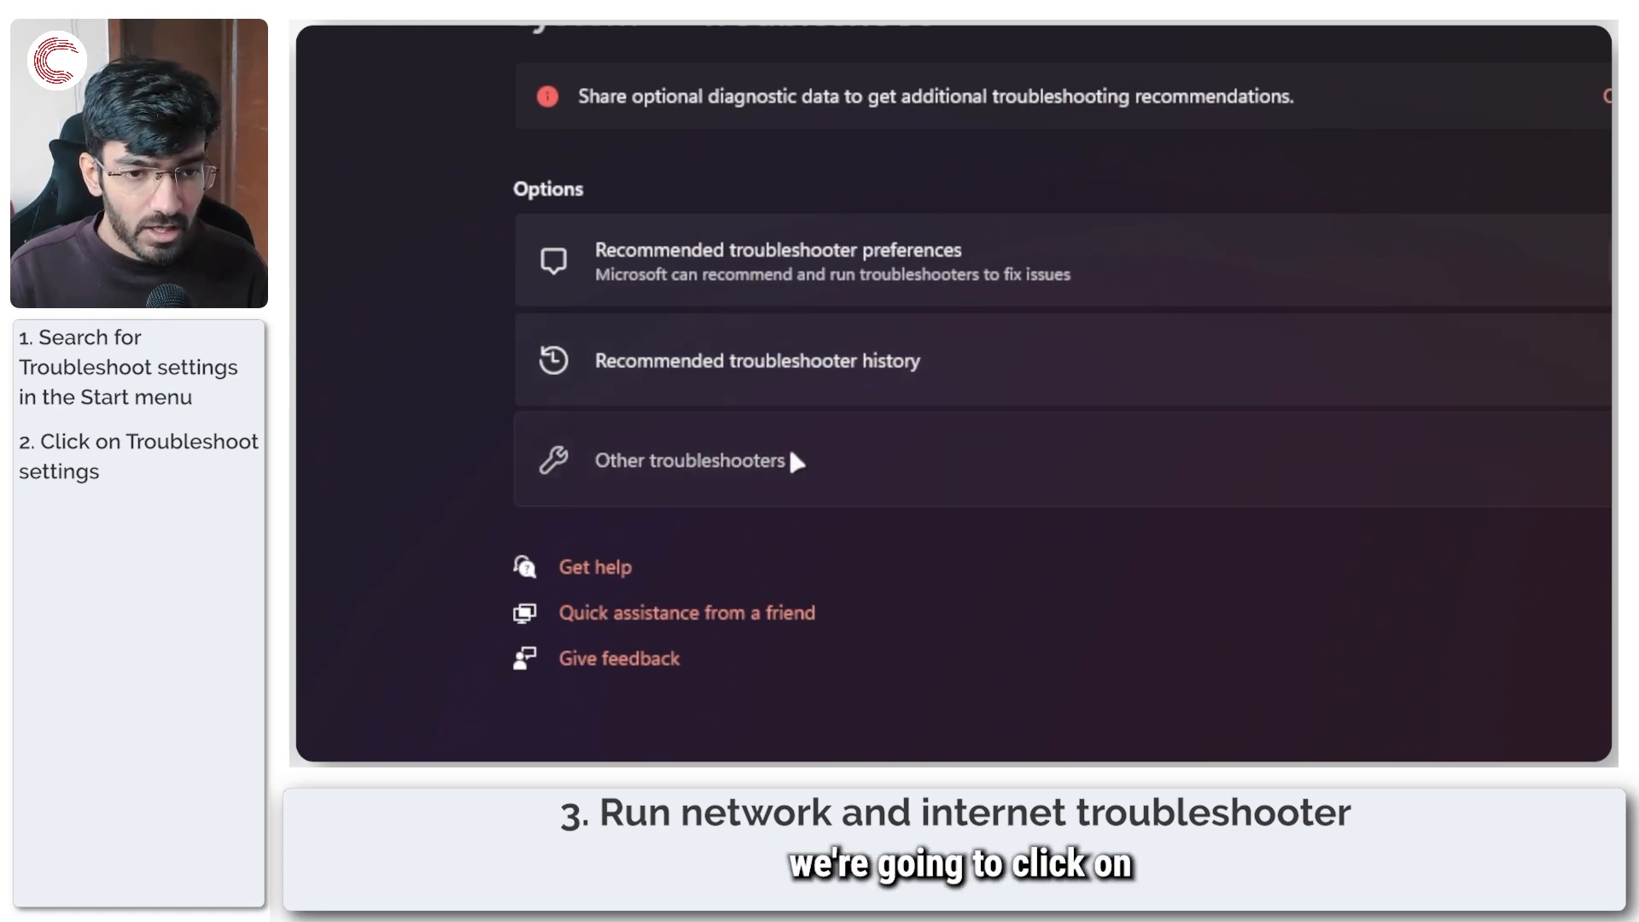
- Show the Other troubleshooters list, where Network and Internet is offered
{"action": "left_click", "coordinate": [688, 460]}
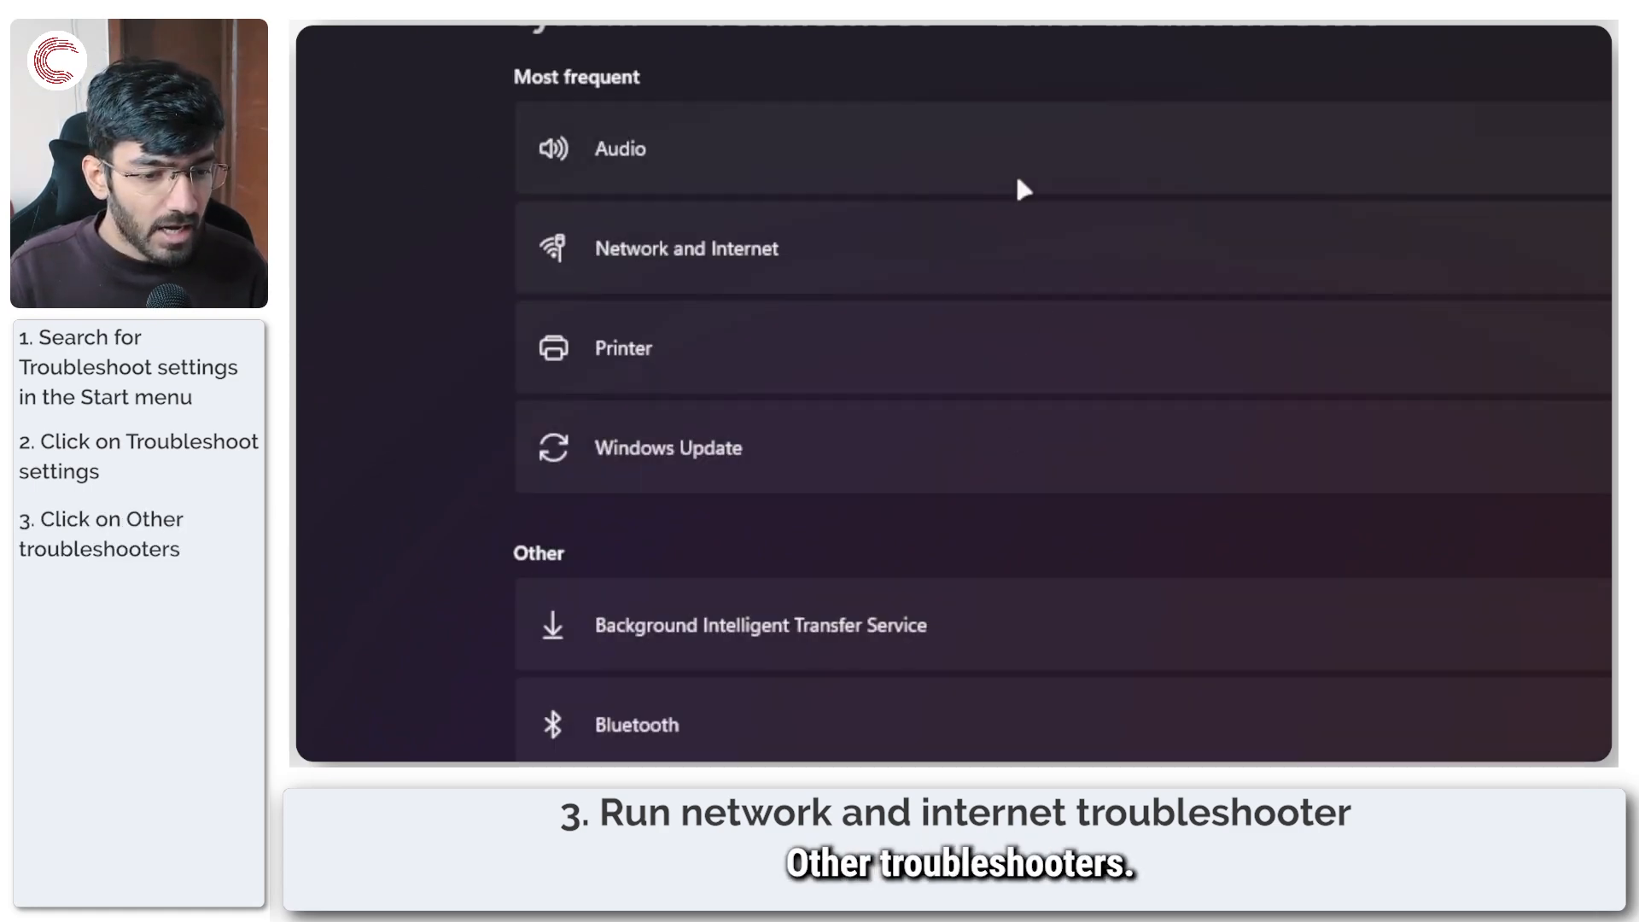
{"action": "mouse_move", "coordinate": [779, 249]}
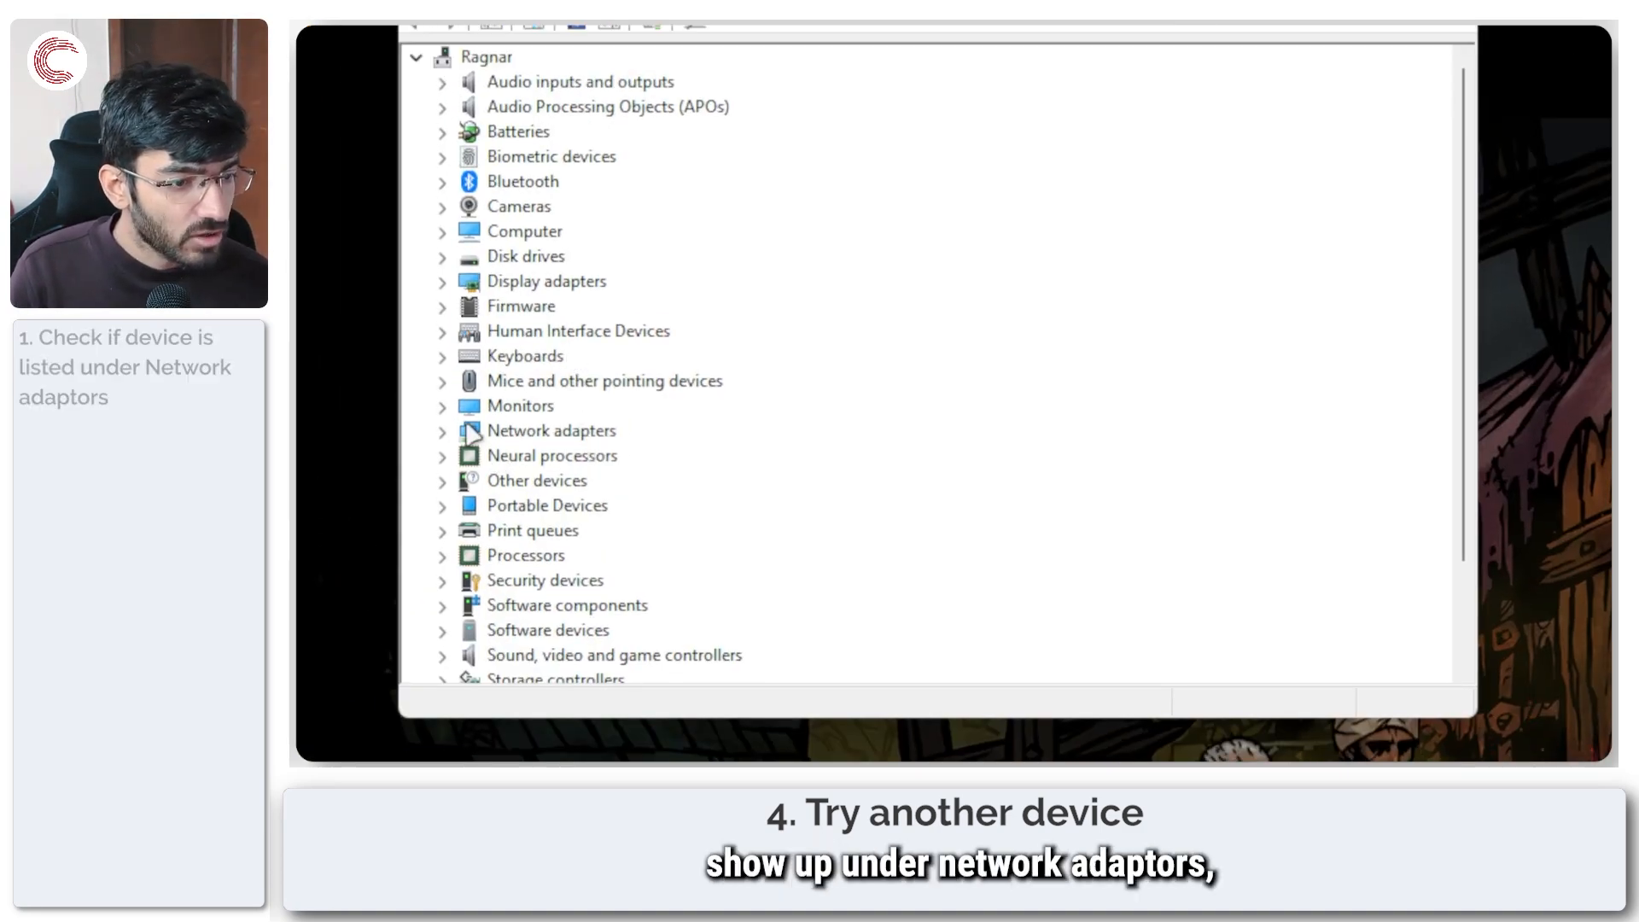
- Expand Network adapters to verify the Intel Wi-Fi 6E AX211 adapter is listed
{"action": "left_click", "coordinate": [444, 430]}
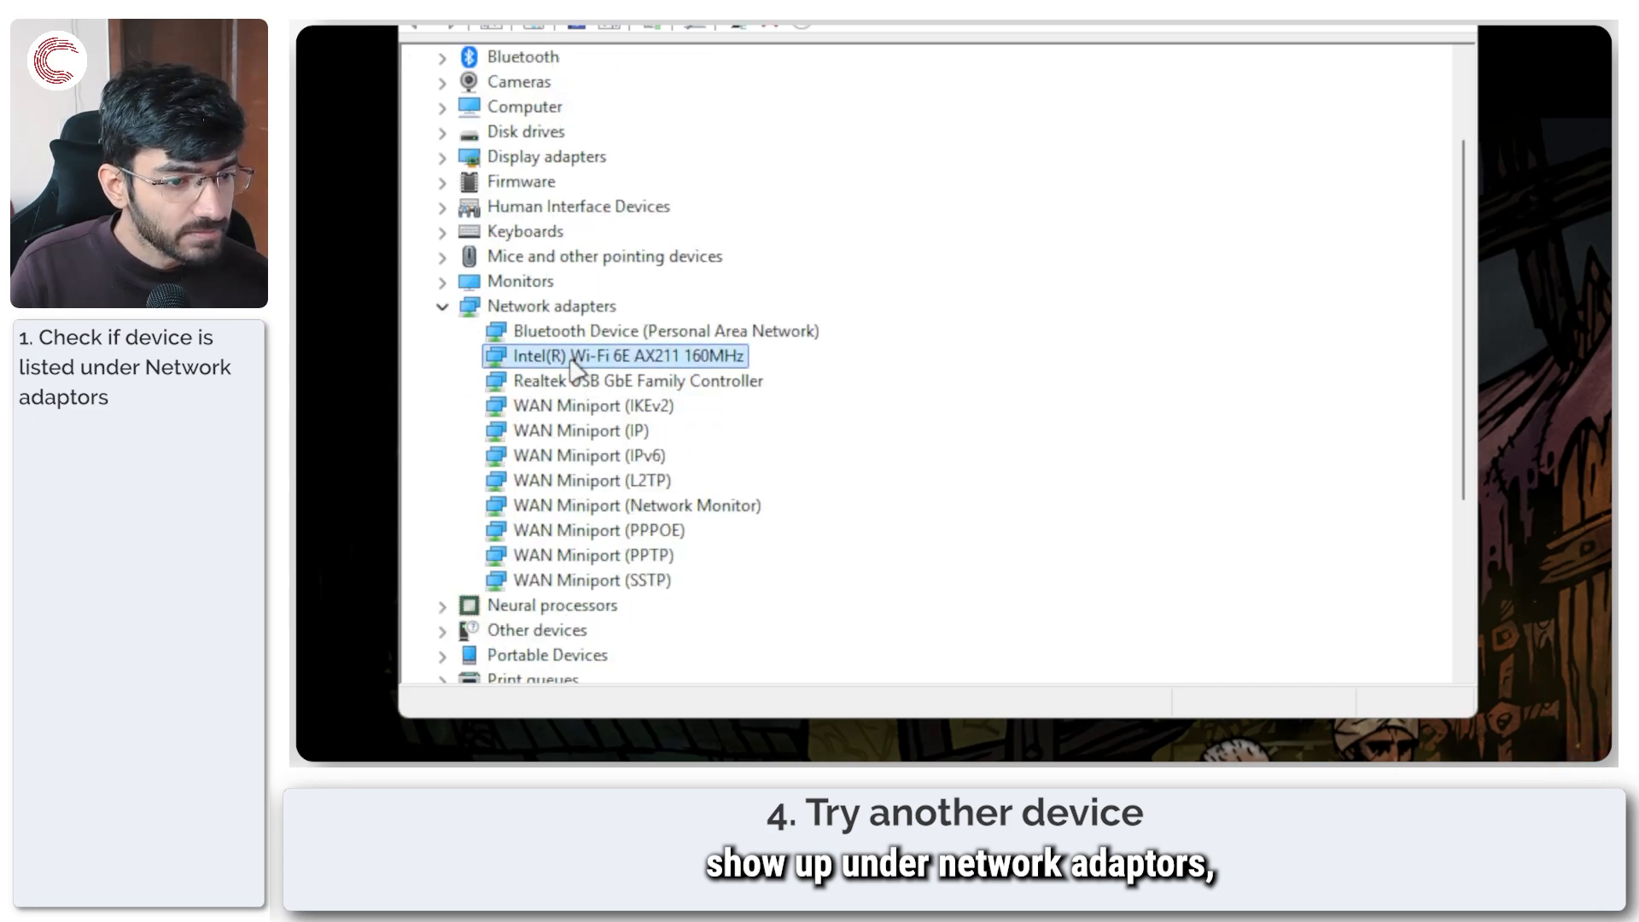